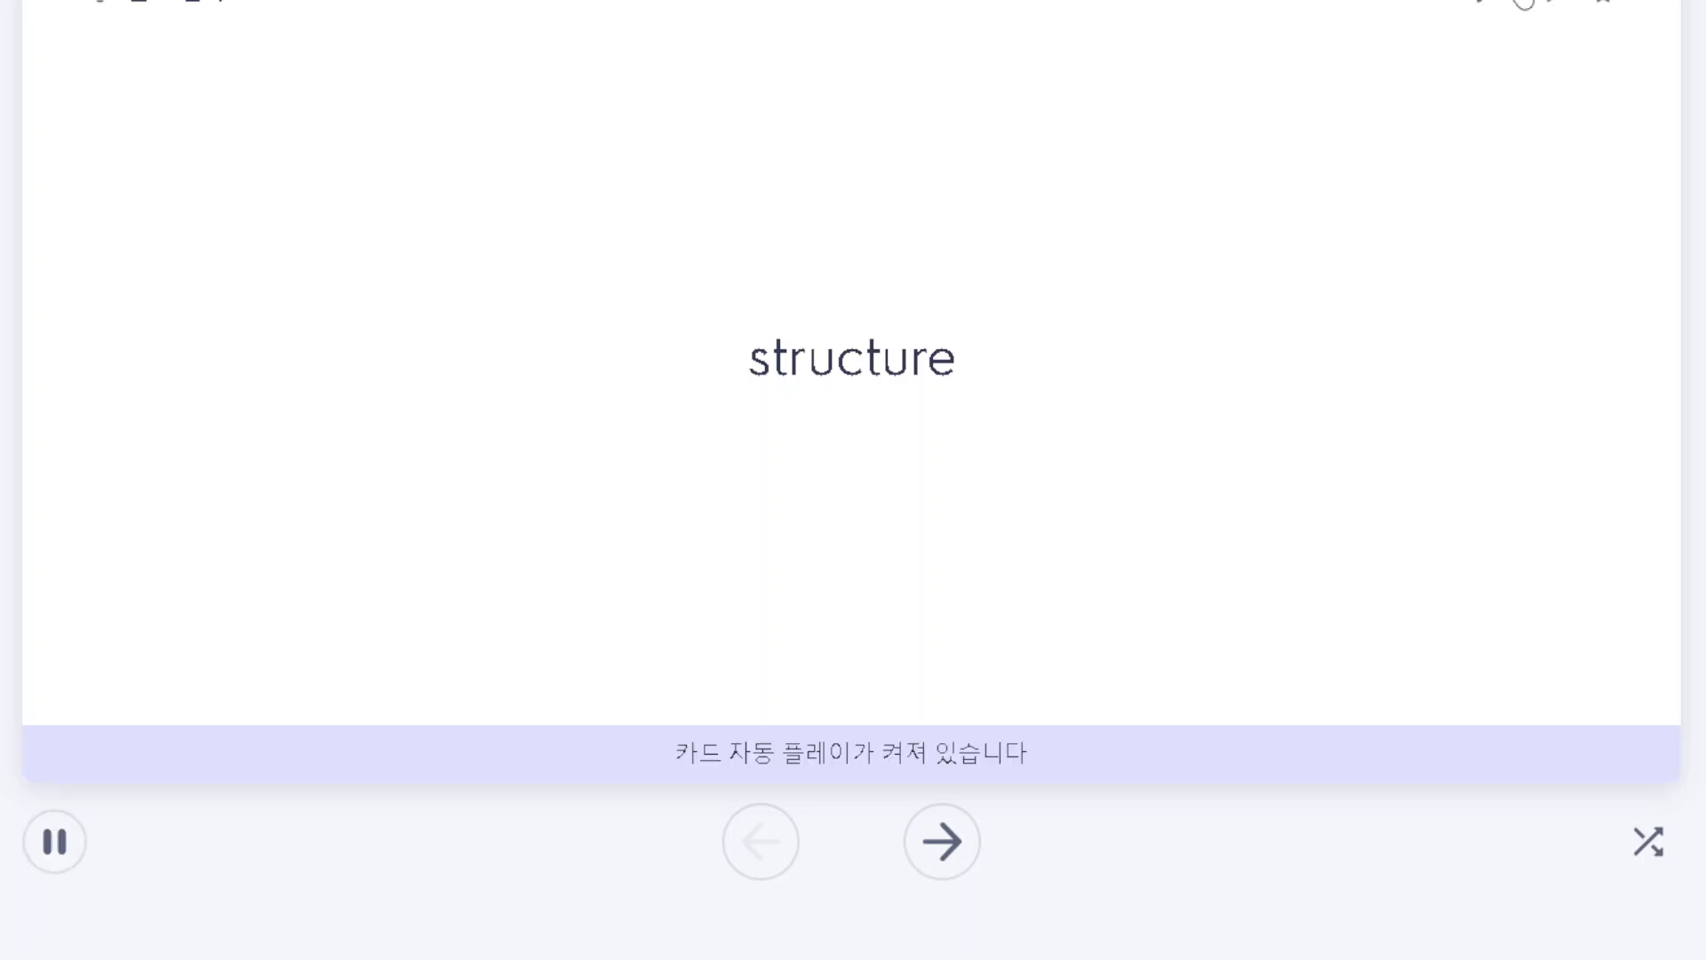
mouse_move(1537, 9)
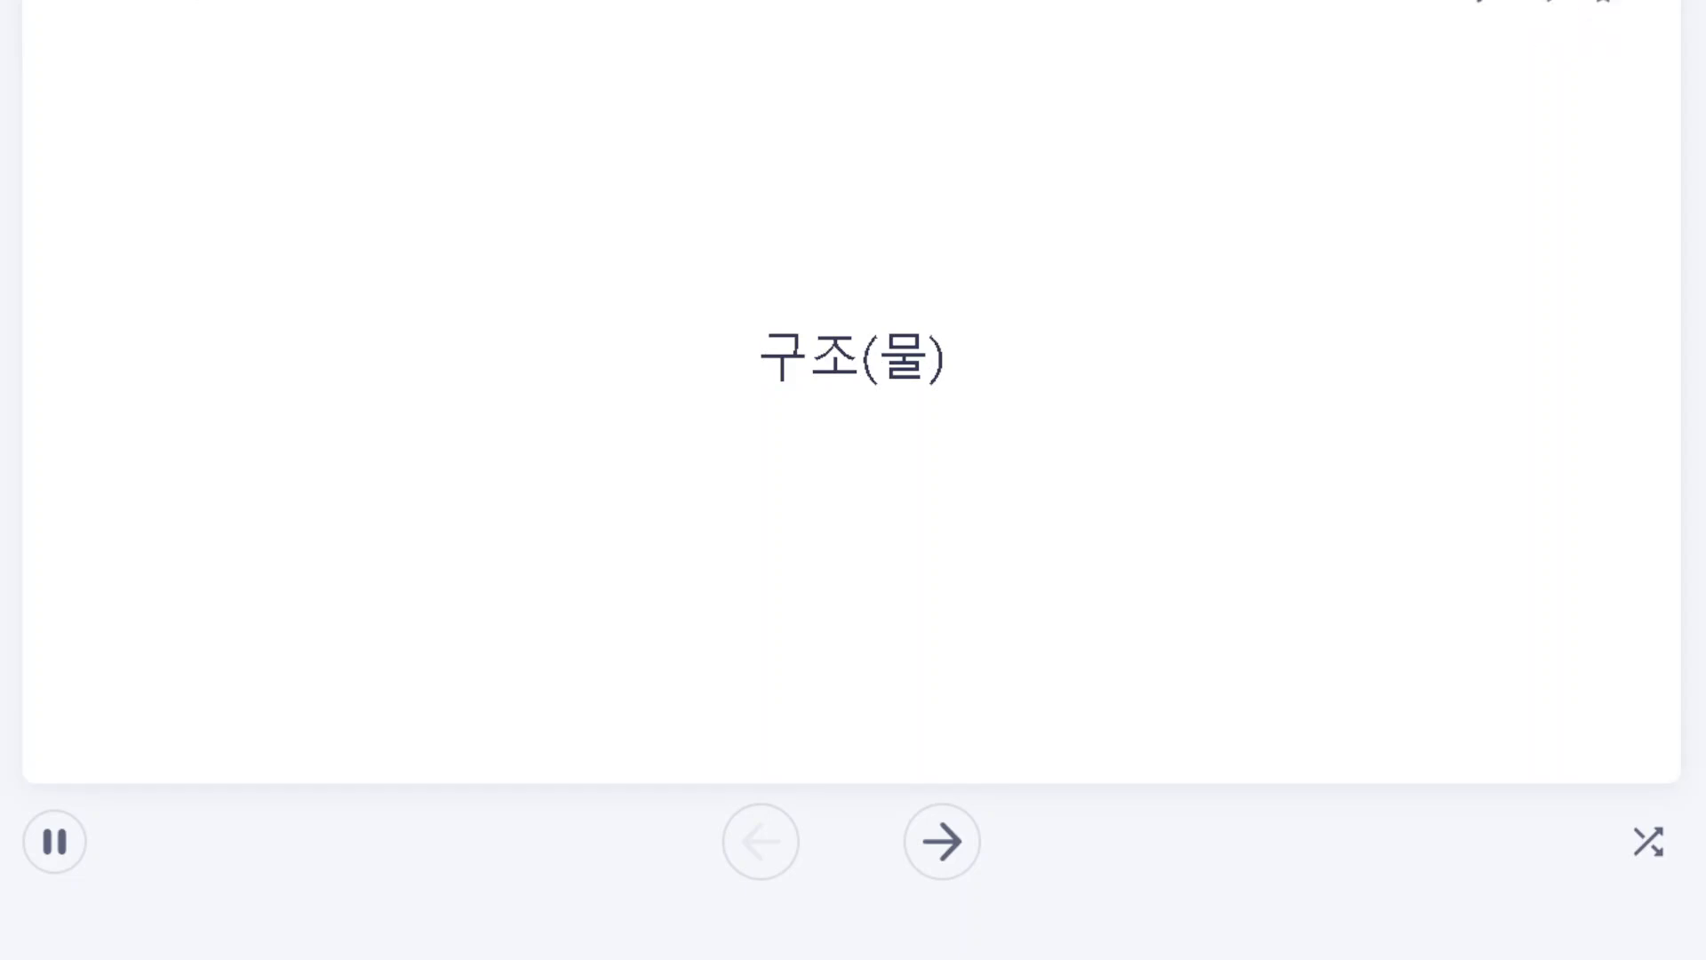
Start autoplay and flip the card, advancing from 'structure' past 'flag' to 내용물.
click(940, 840)
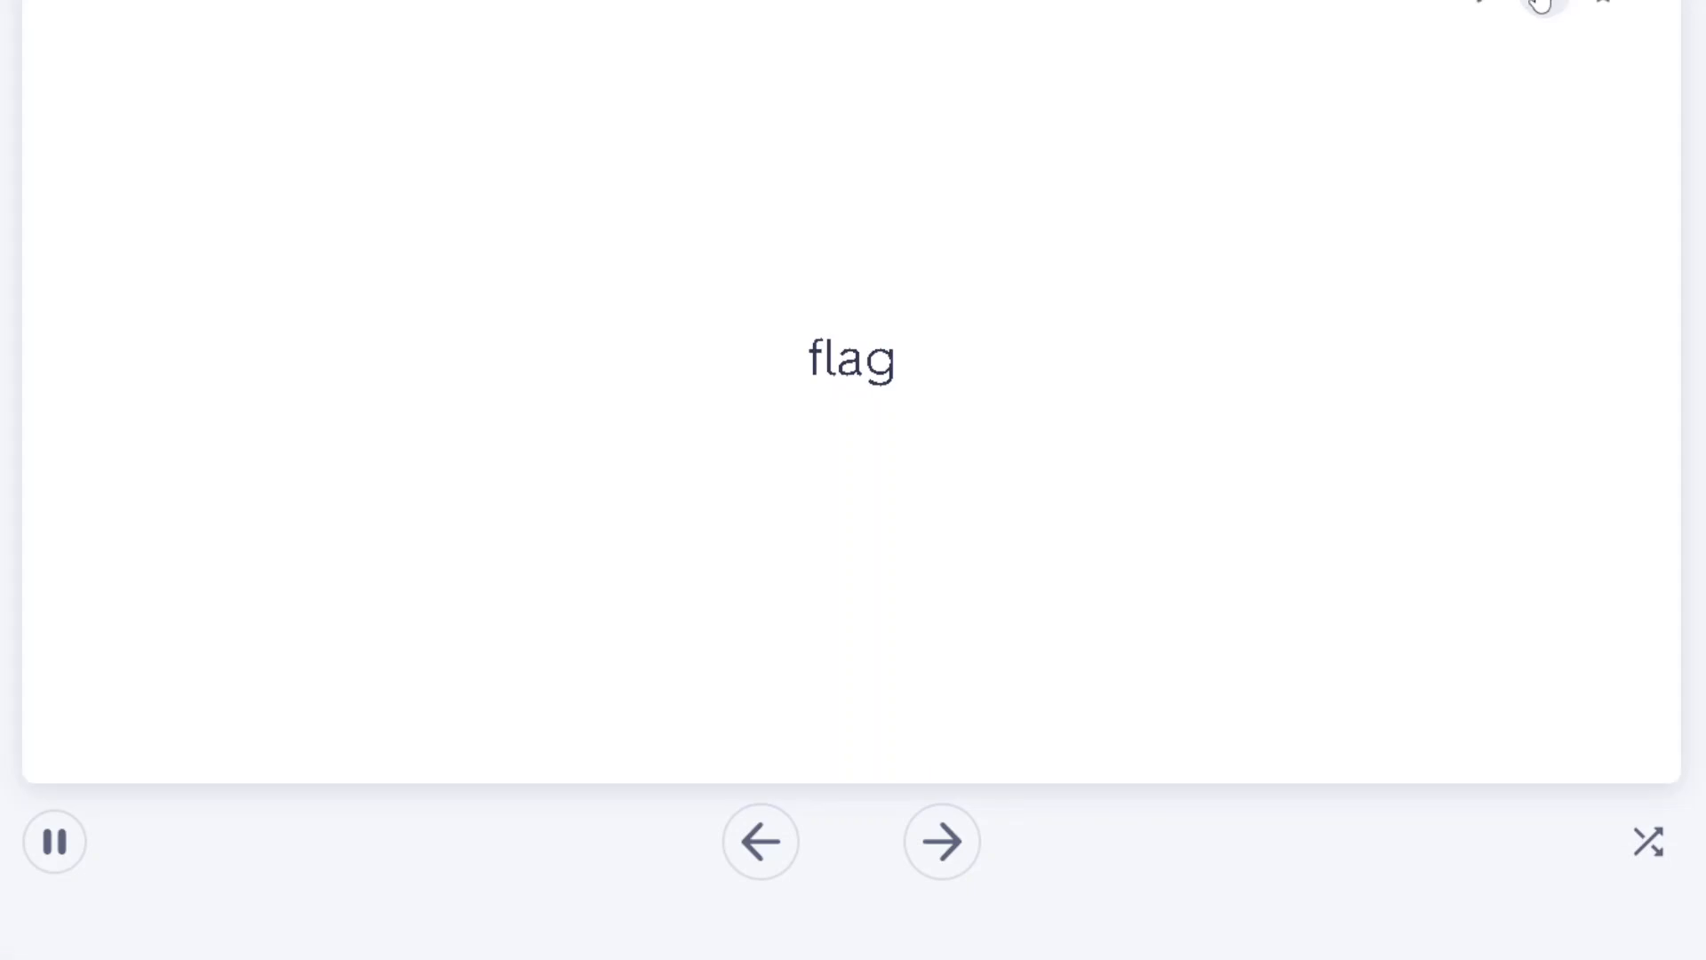
click(852, 360)
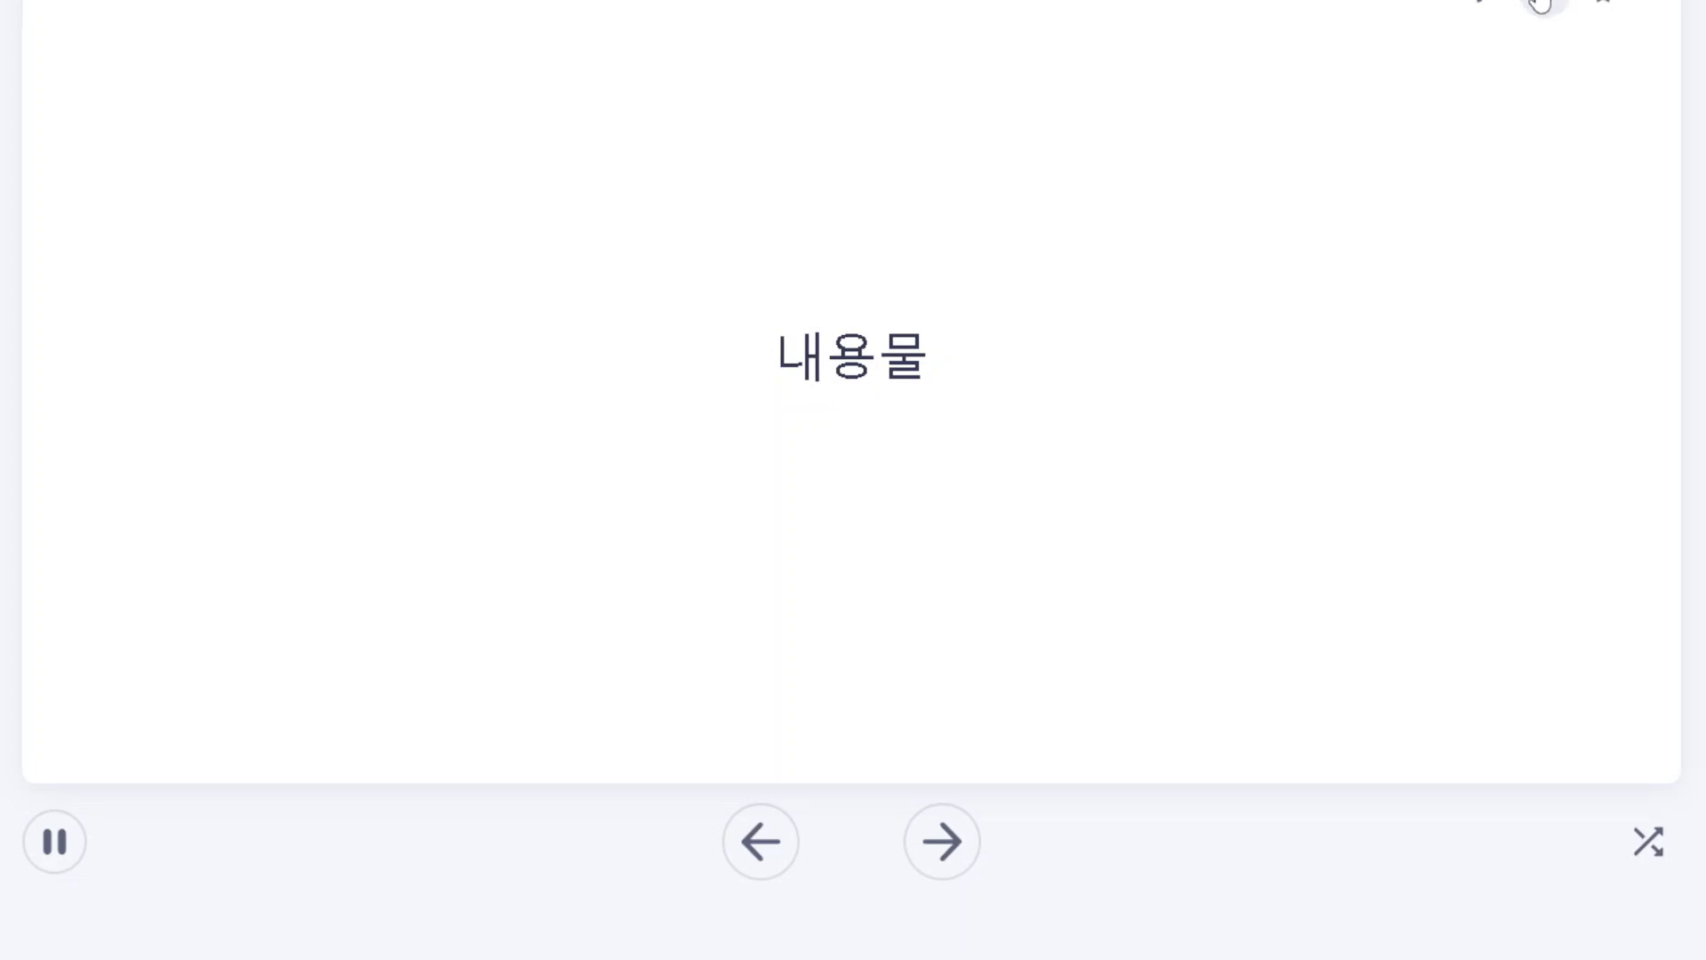
Keep autoplay advancing through 'influenza' and flip to the 맥박, 진동 side.
click(940, 840)
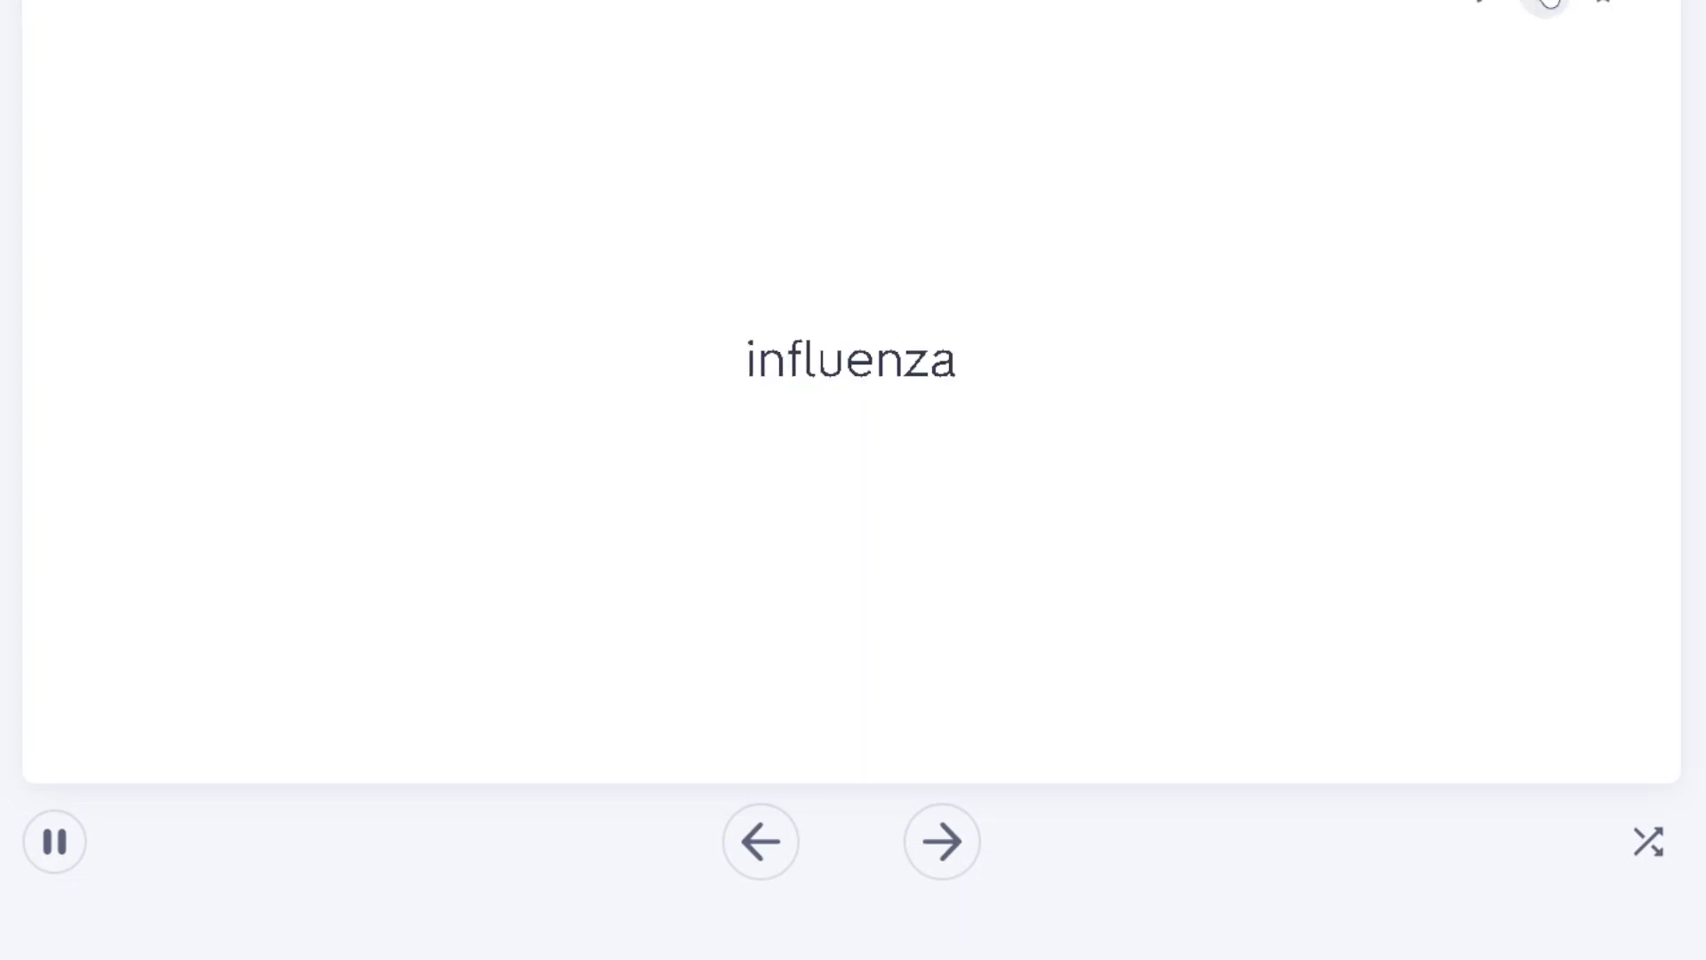
click(853, 359)
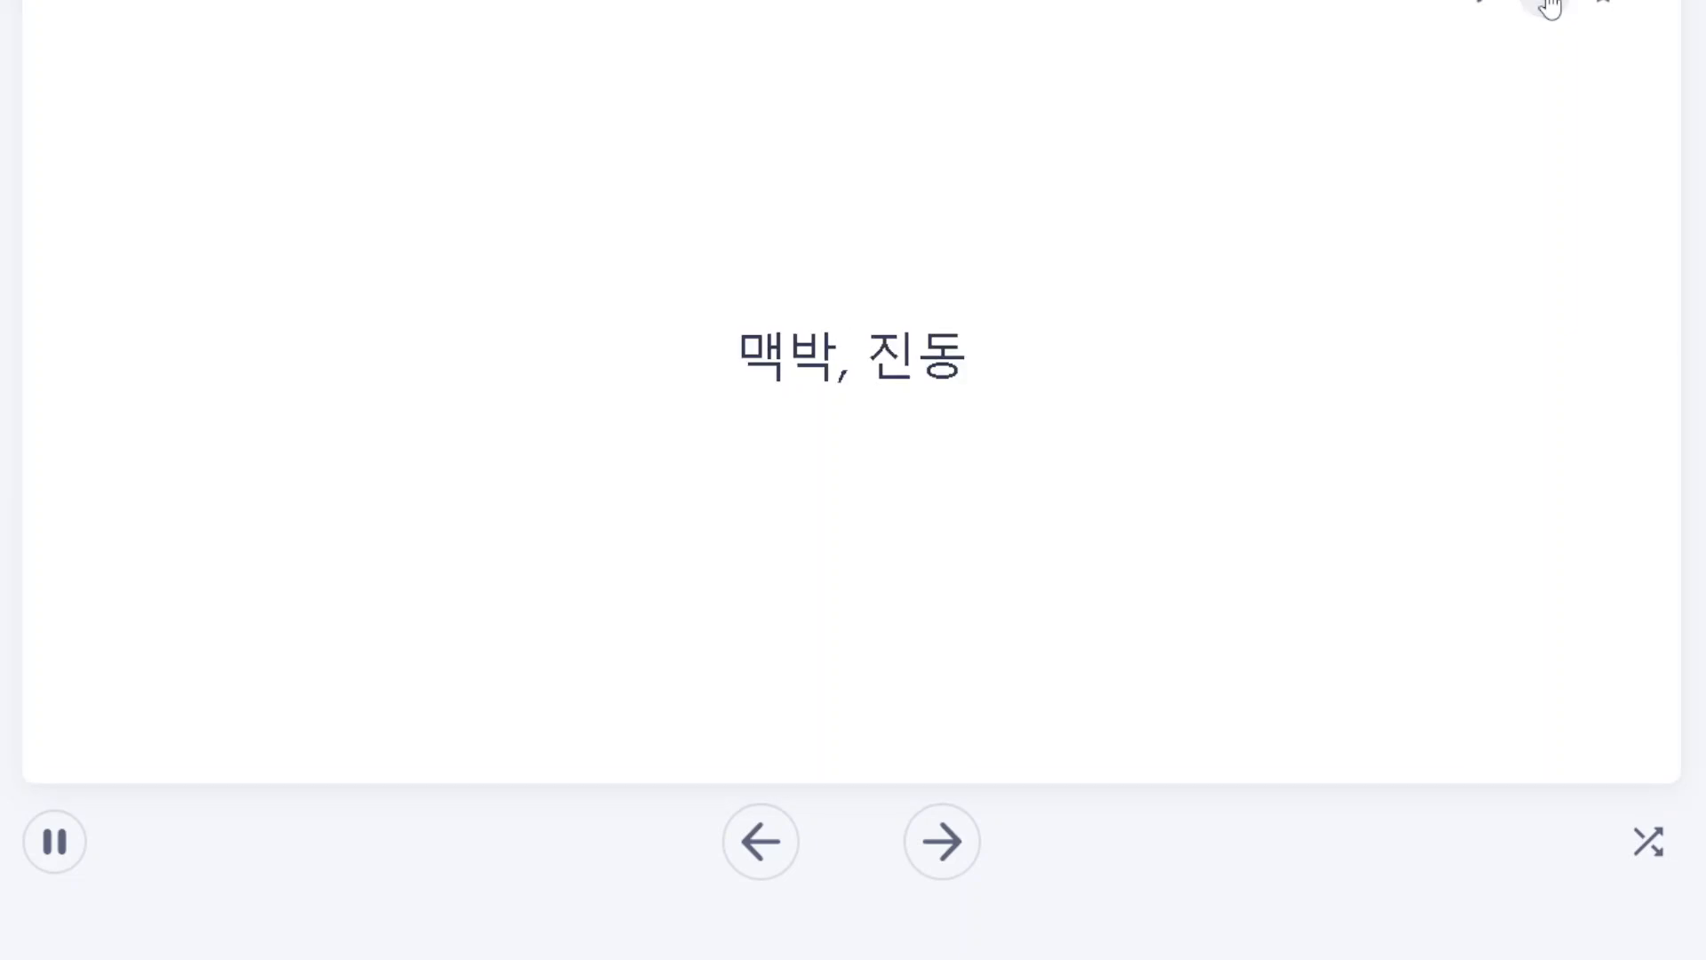
Flip the current card and let autoplay run on to 쓴, 괴로운.
click(851, 357)
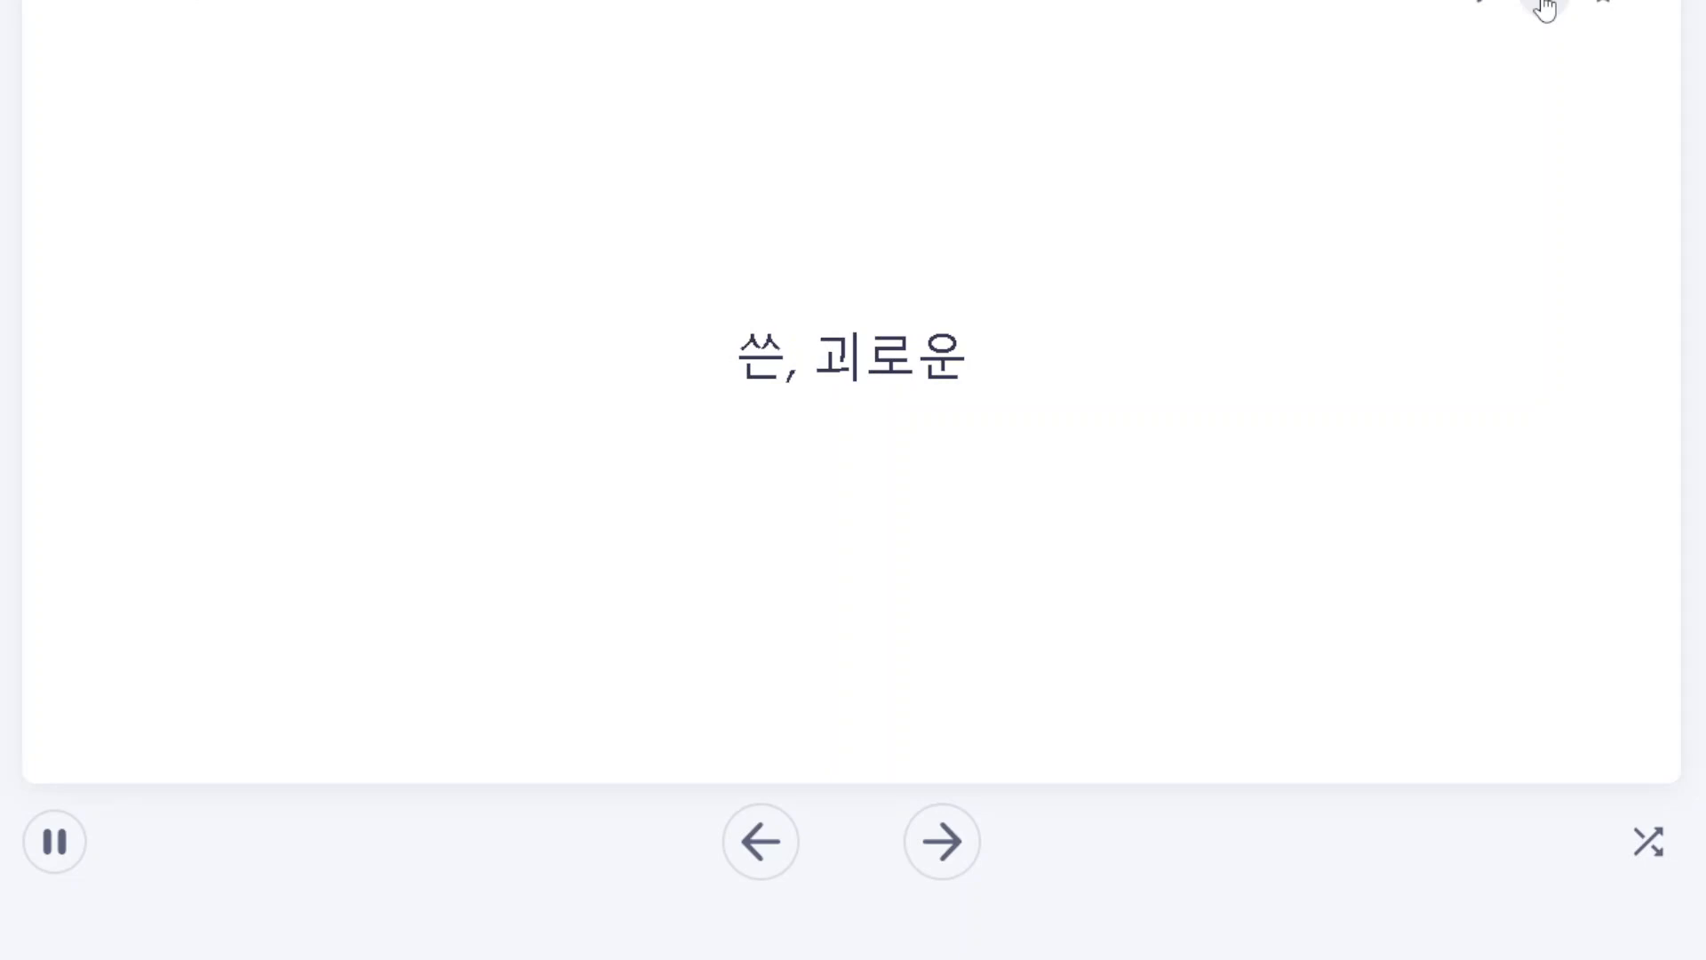
Step the cards through 언급하다, 여권, 영광 and 예약하다 until 'chief' appears.
click(939, 840)
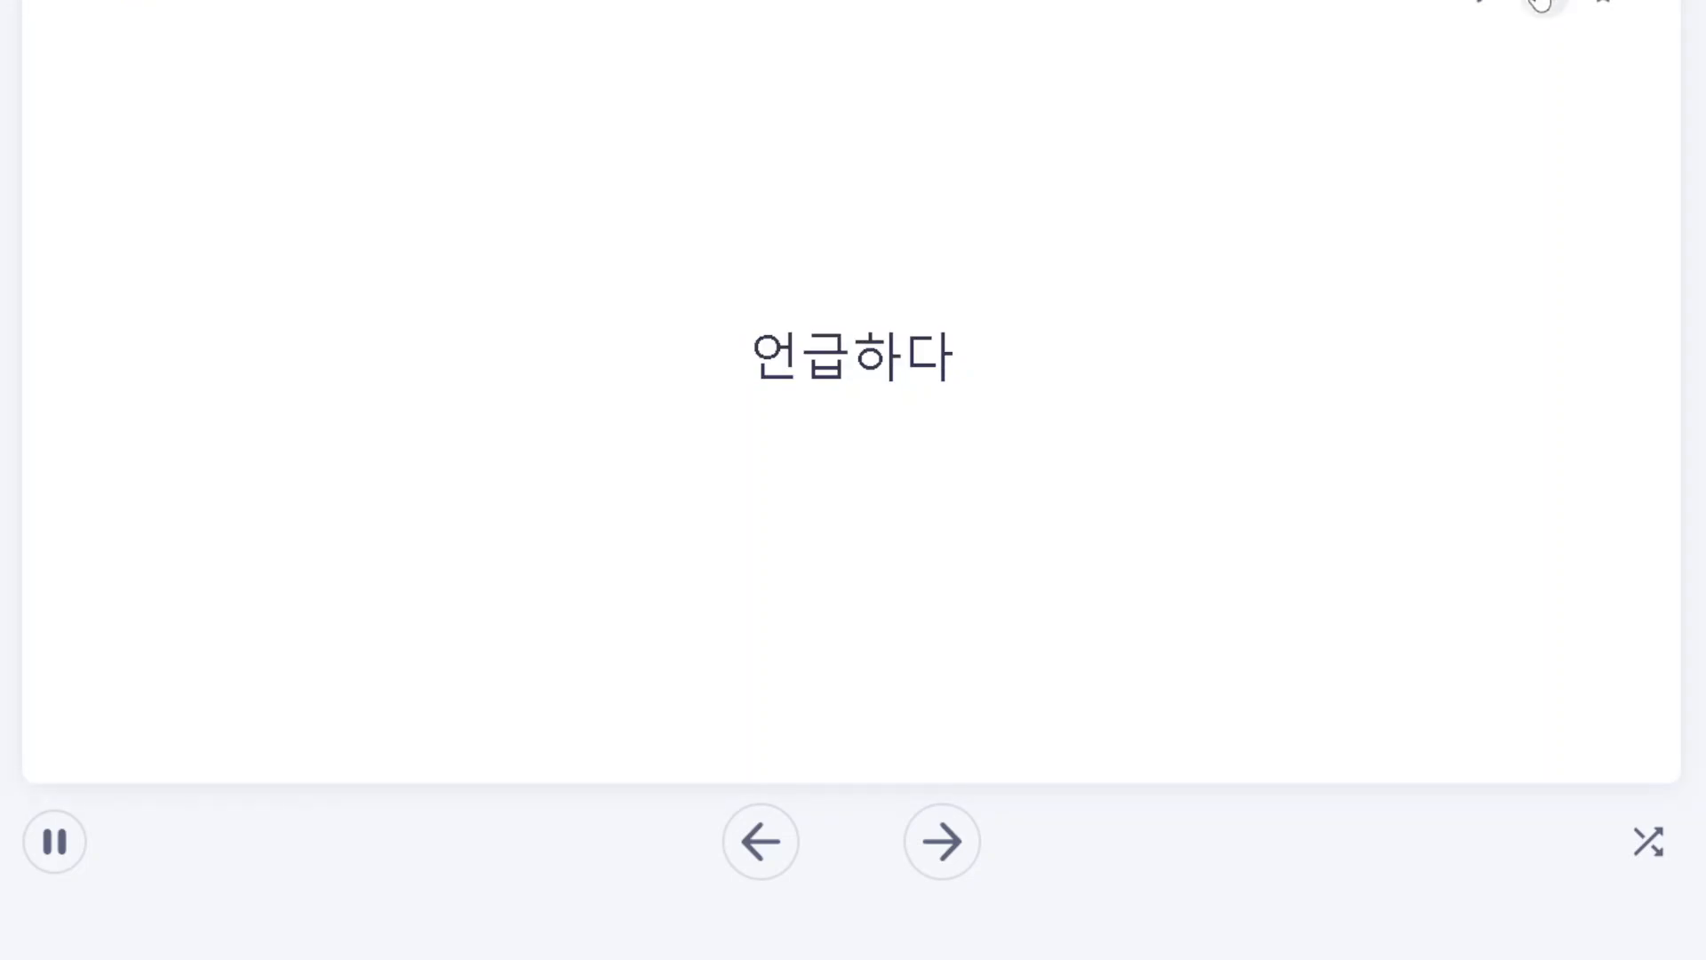
mouse_move(1551, 5)
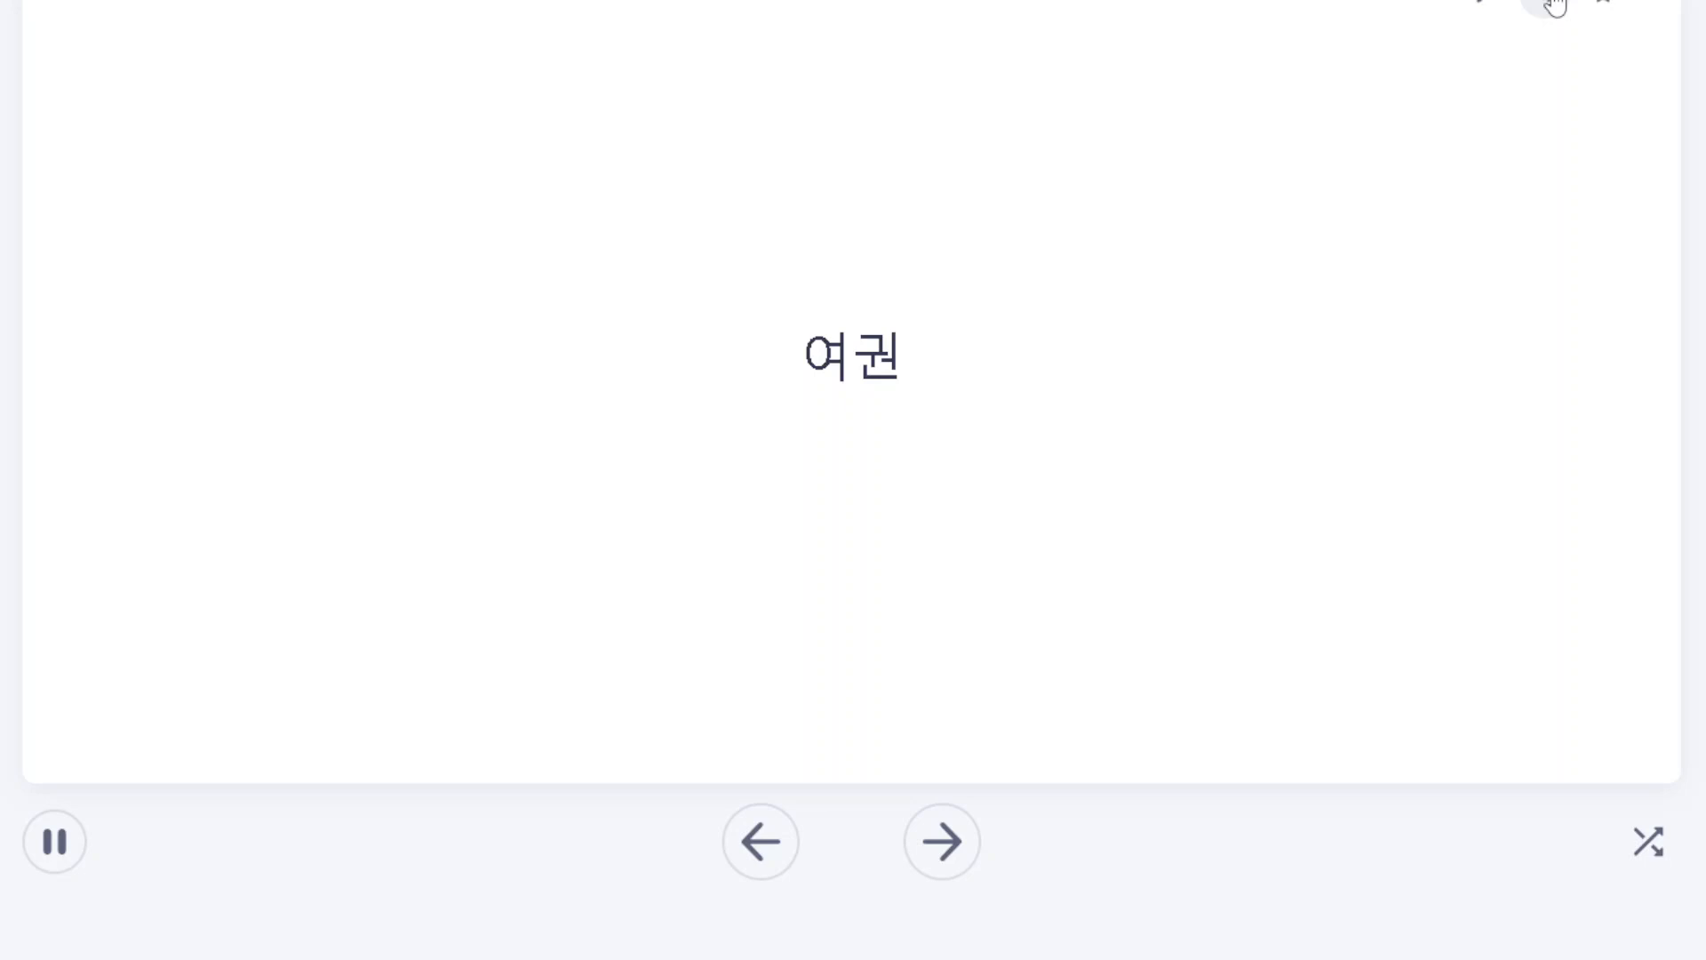
click(941, 841)
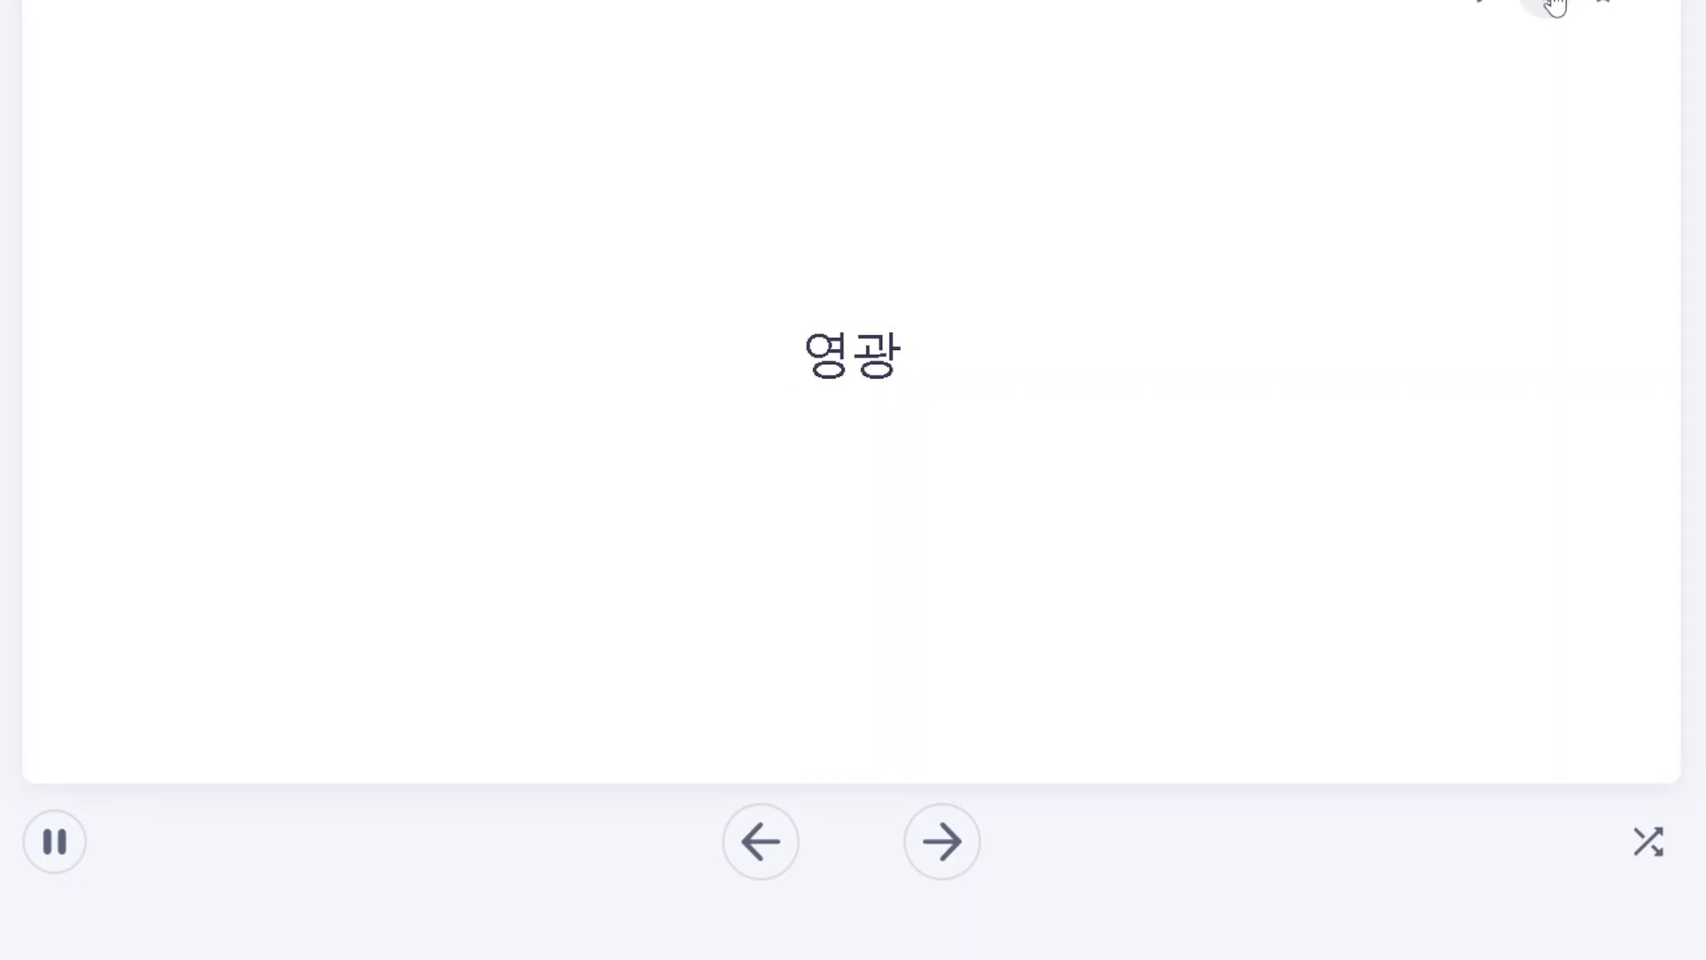
click(941, 839)
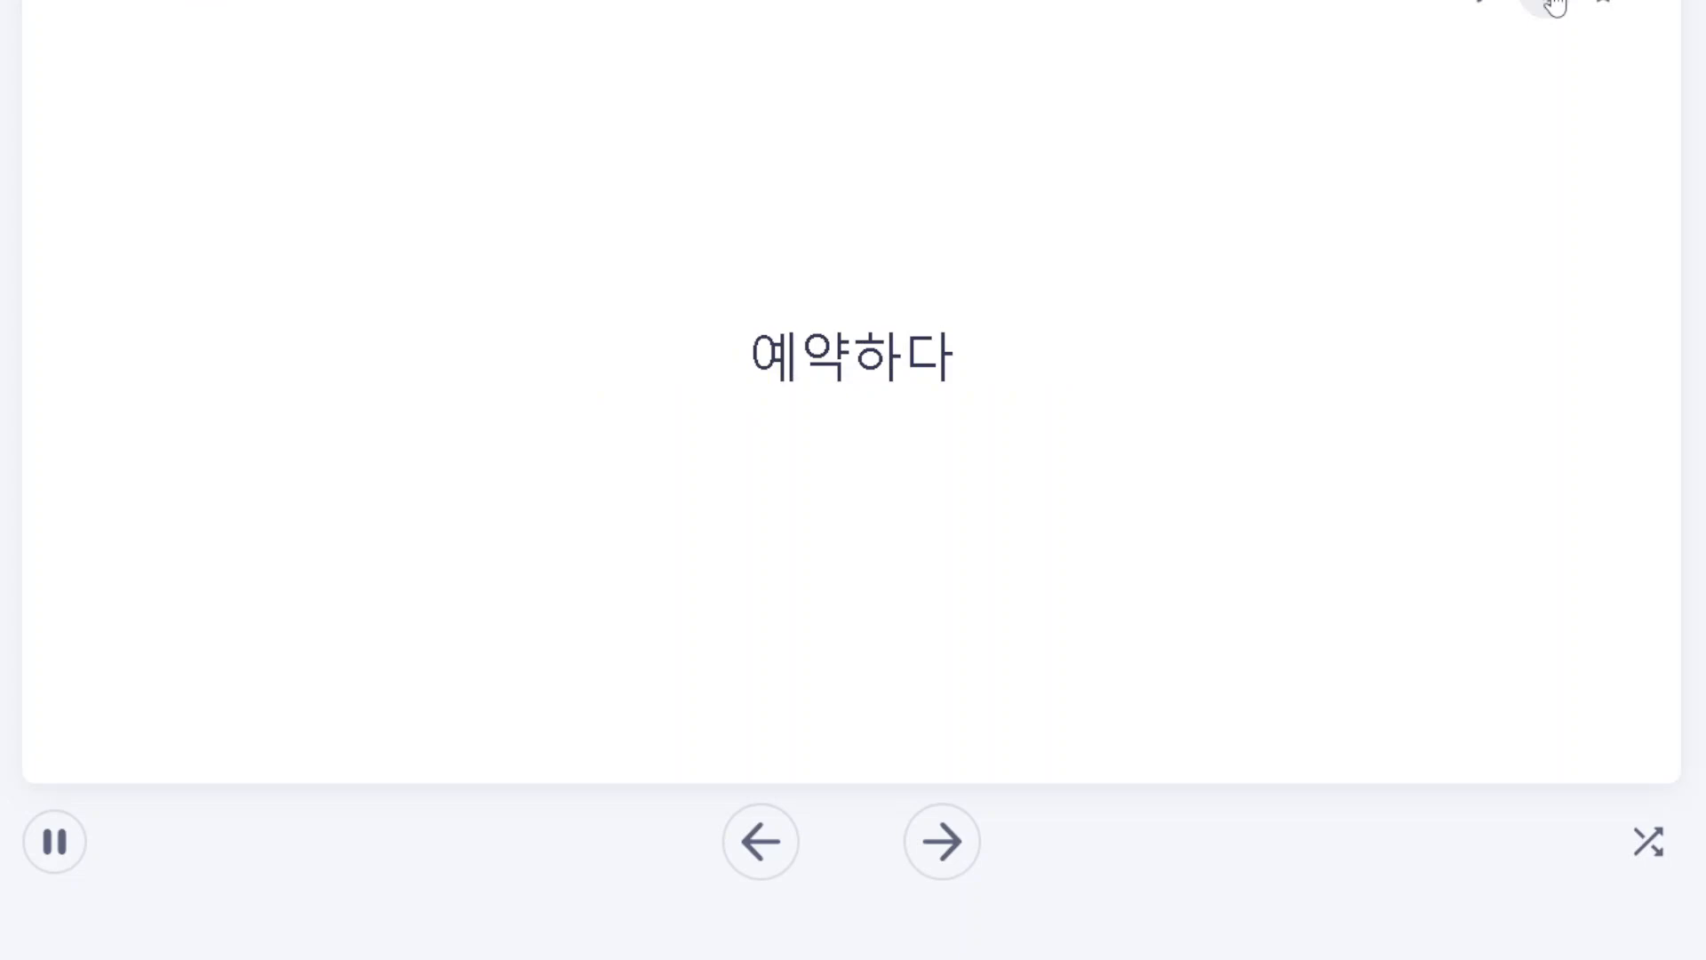
click(940, 839)
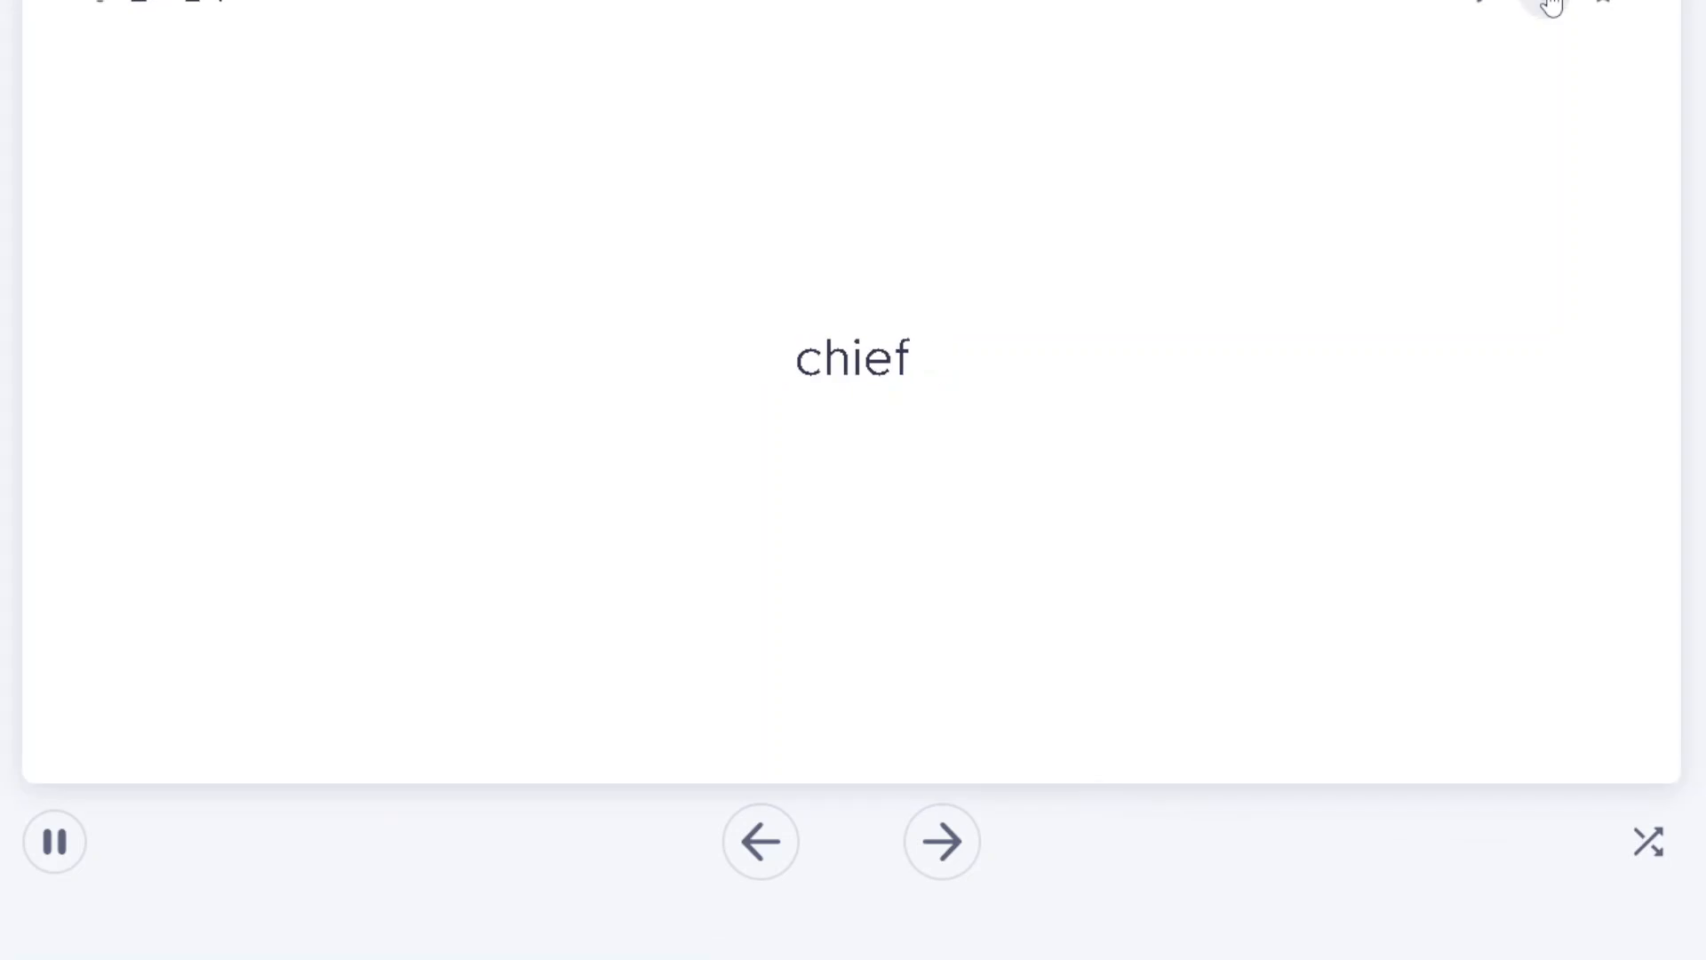
Flip 'chief' and advance past 일정 to the 자동차 card.
click(852, 357)
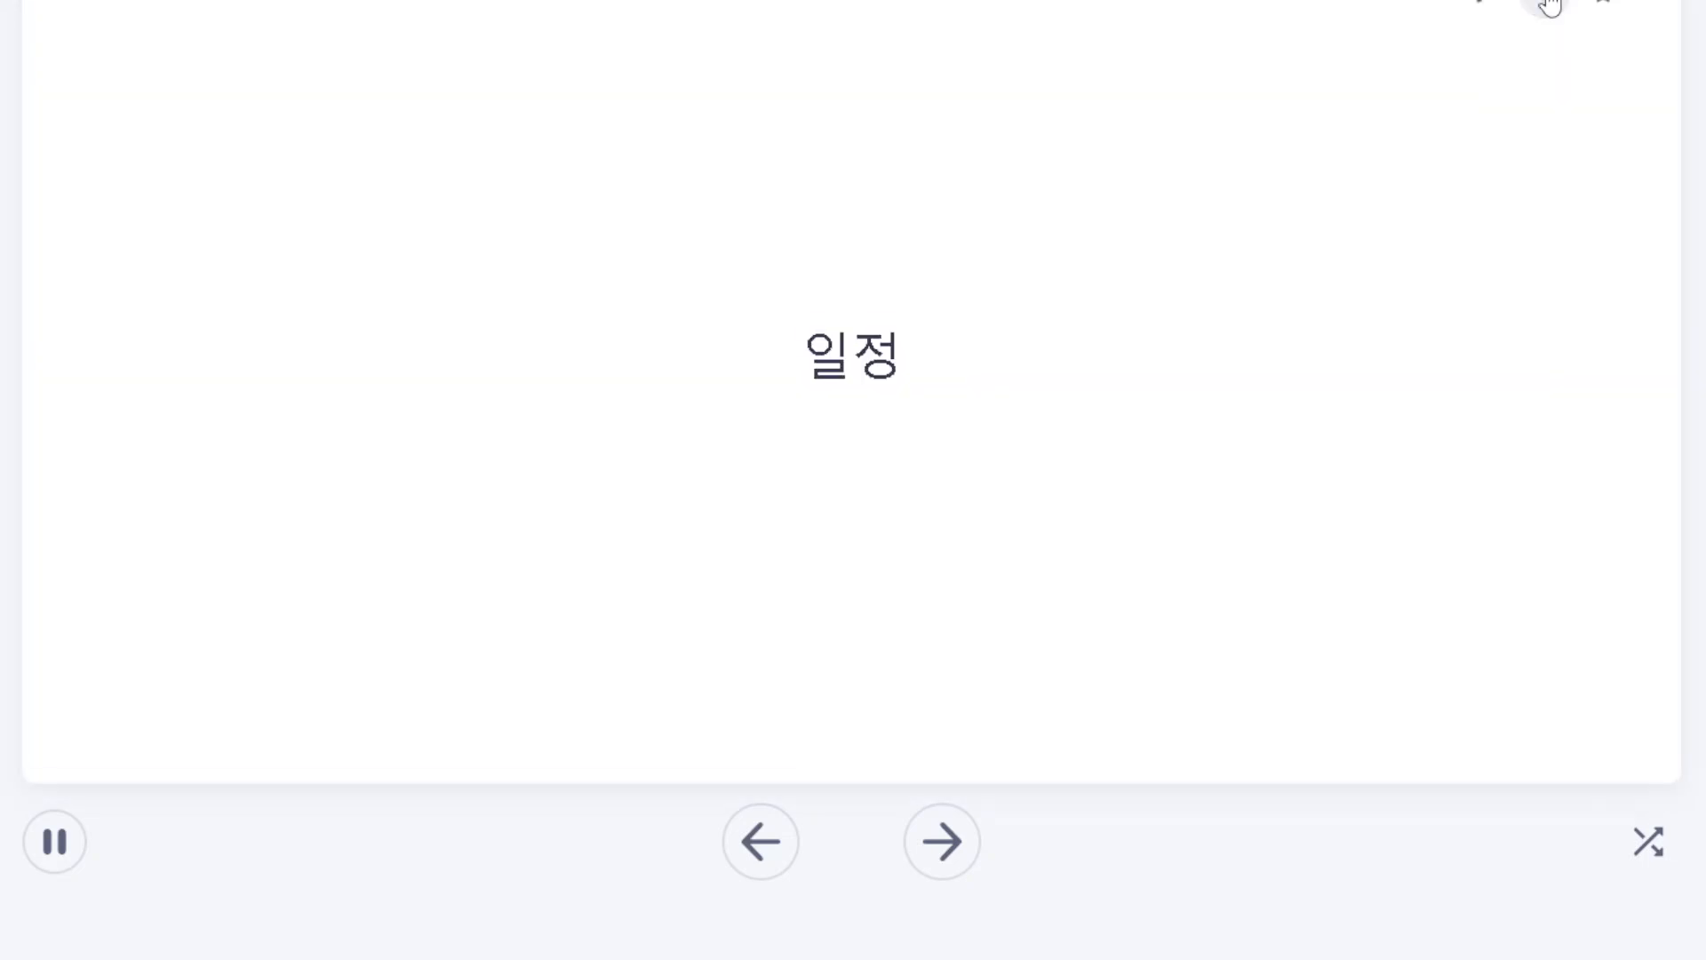
click(940, 841)
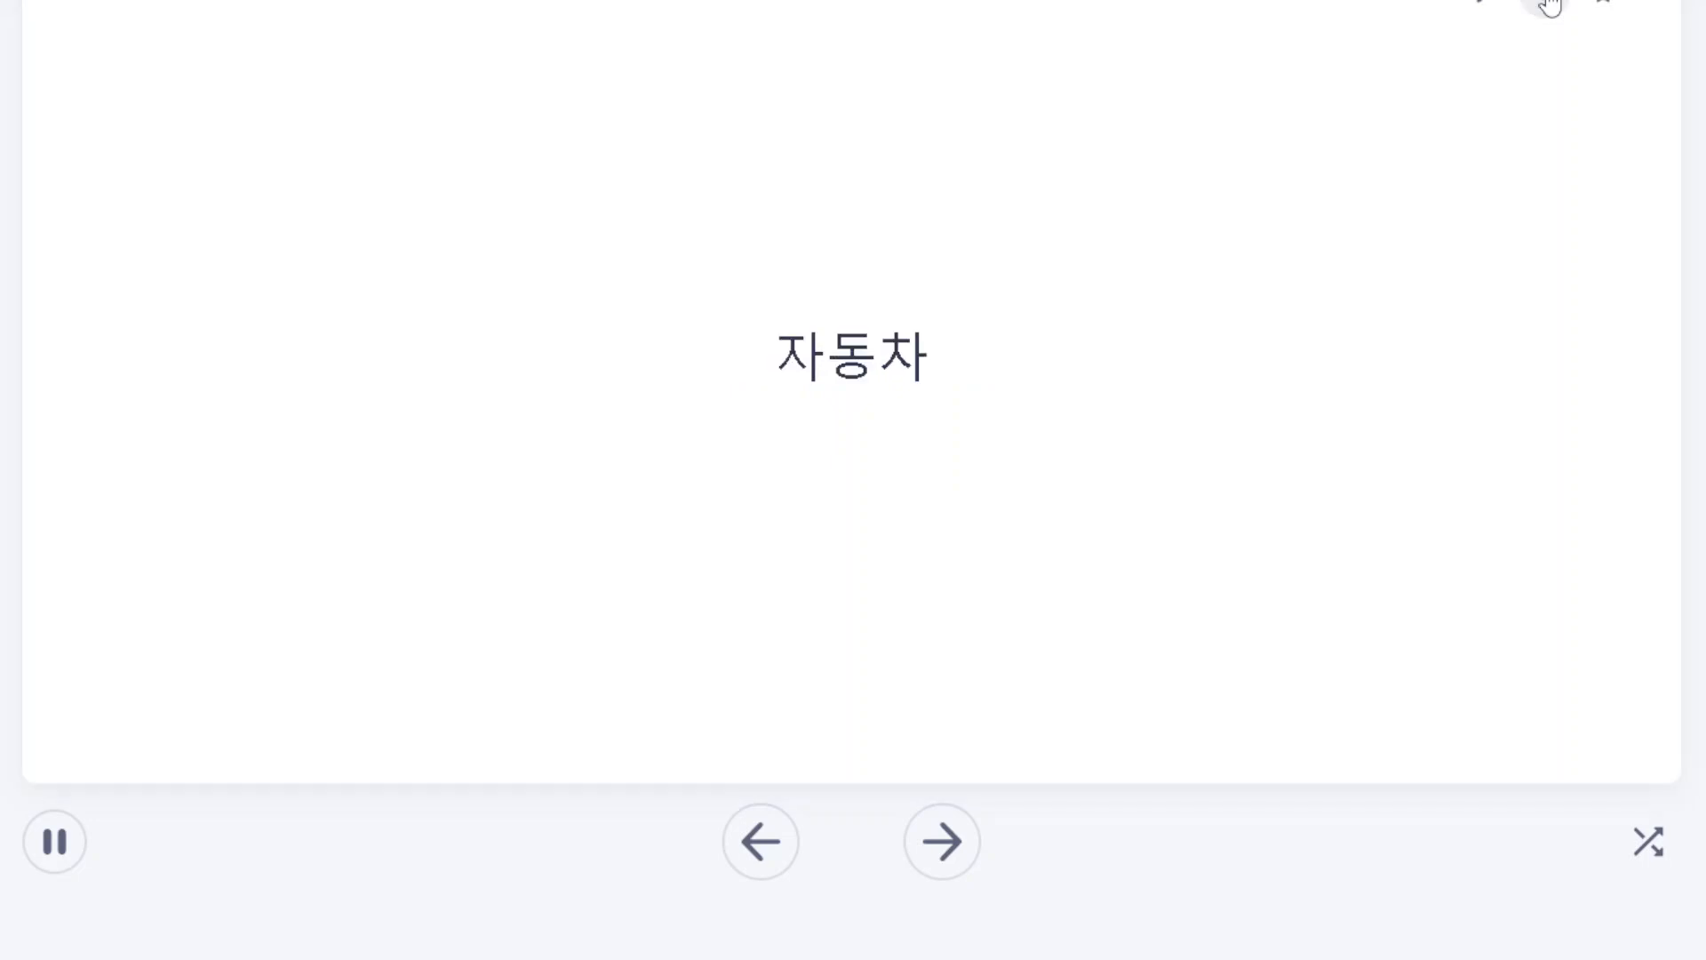